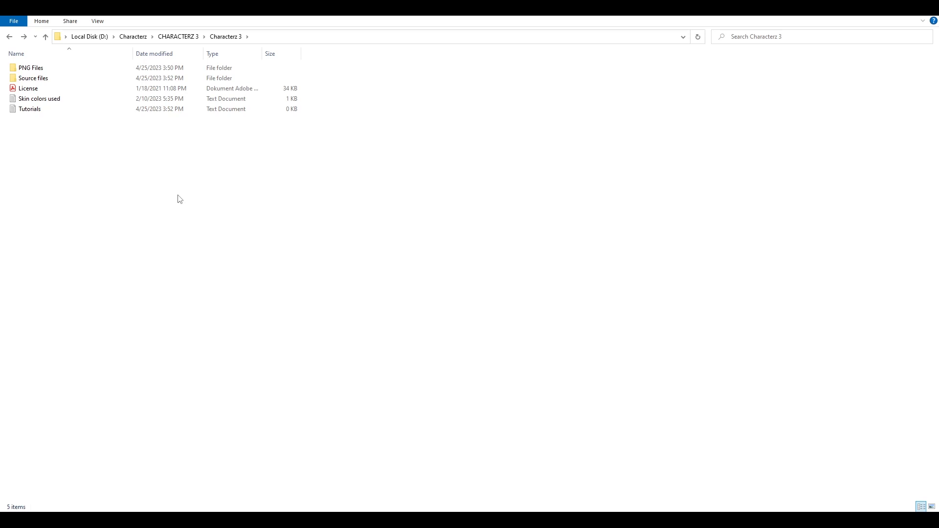
# - Look over the Characterz 3 folder items: Source files, PNG Files, Skin colors used and Tutorials
pyautogui.click(29, 109)
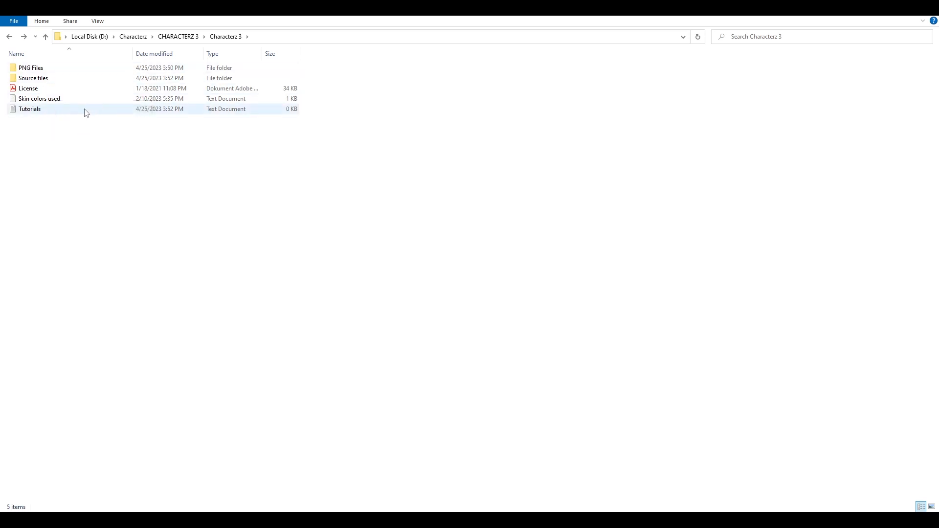
pyautogui.click(33, 78)
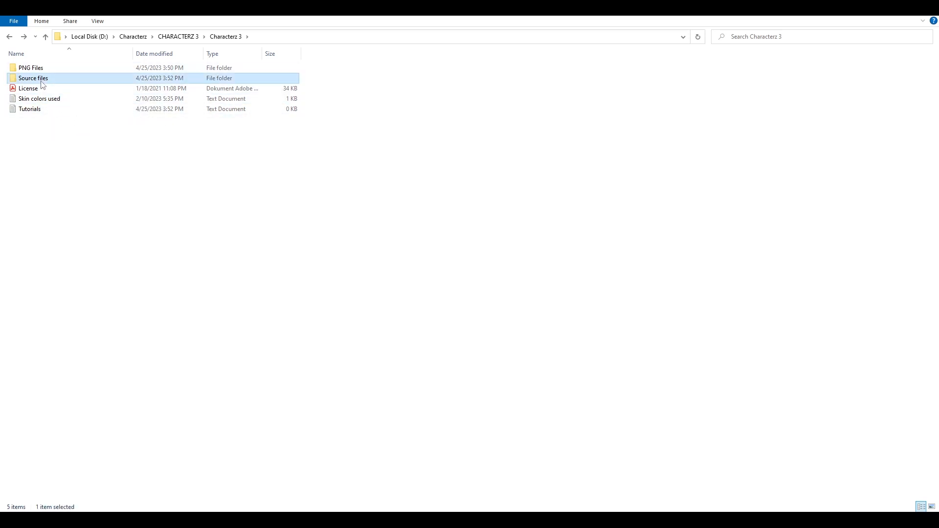
pyautogui.click(31, 68)
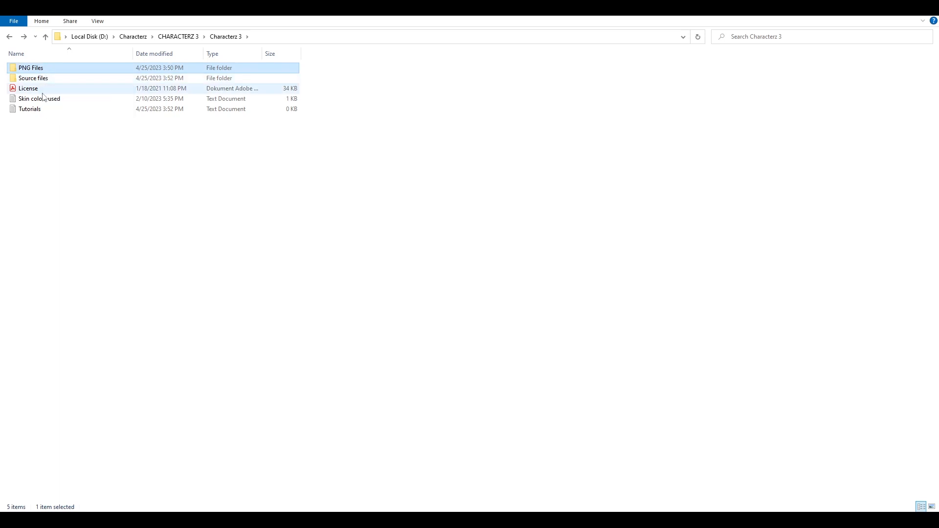
pyautogui.click(39, 97)
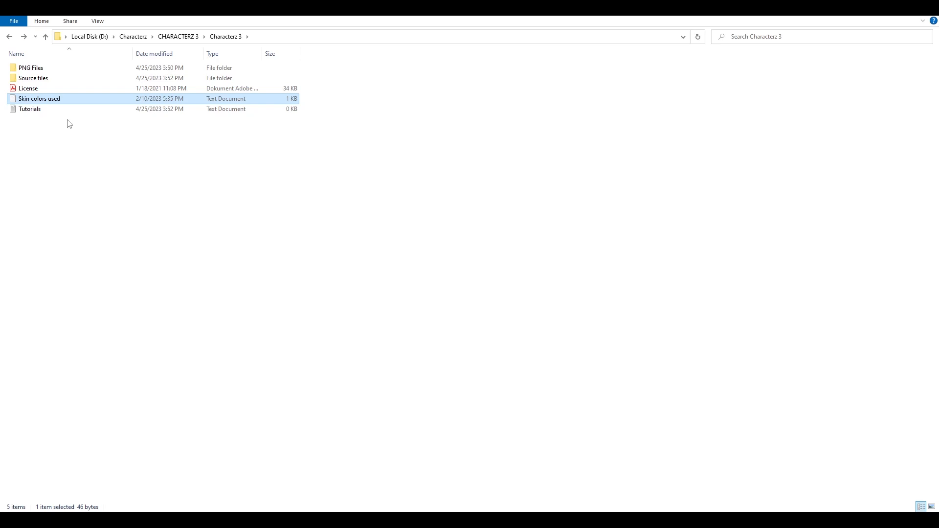
pyautogui.click(30, 108)
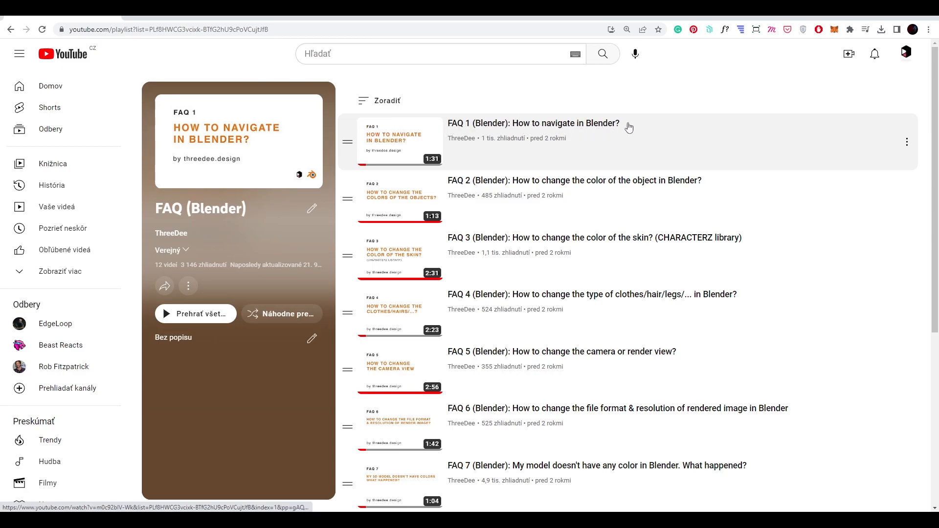
pyautogui.scroll(-3)
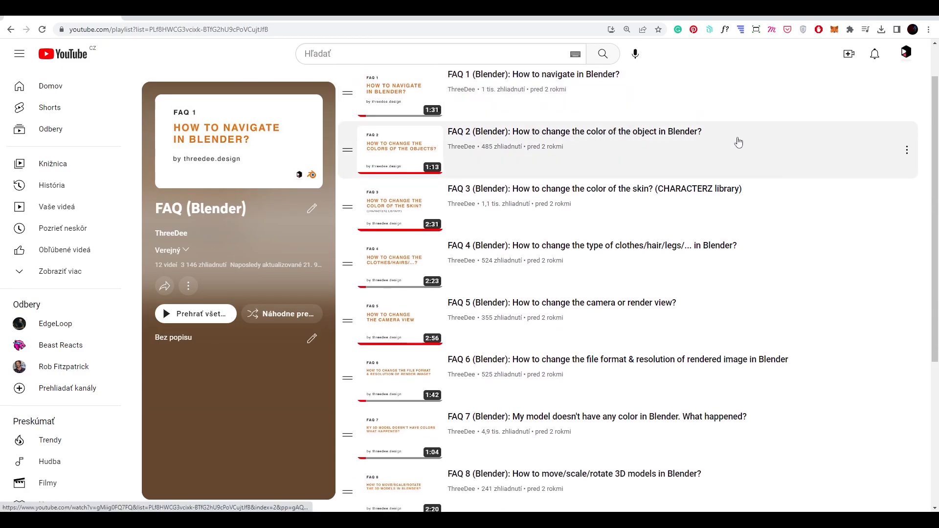
pyautogui.scroll(-3)
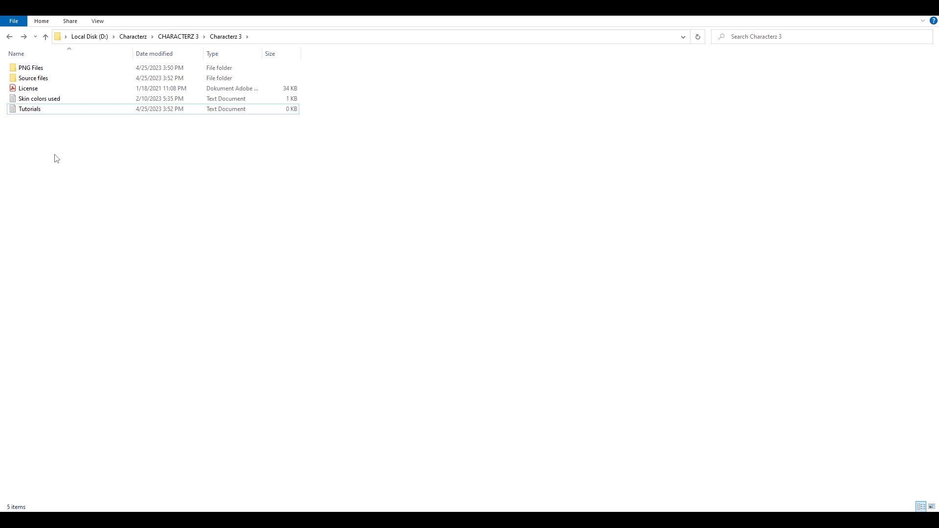
# - Enter PNG Files, glance at Brown Female and White Female, then enter the Black Female collection
pyautogui.click(30, 67)
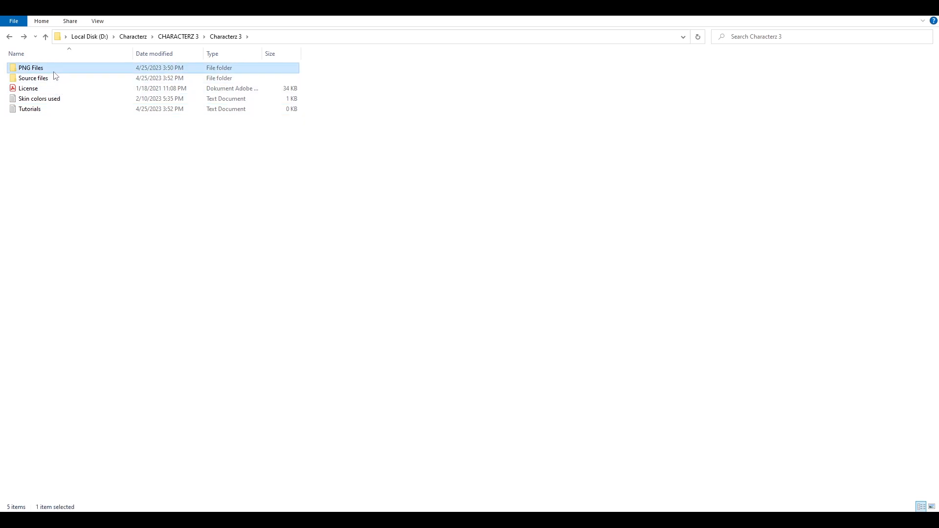
pyautogui.doubleClick(30, 67)
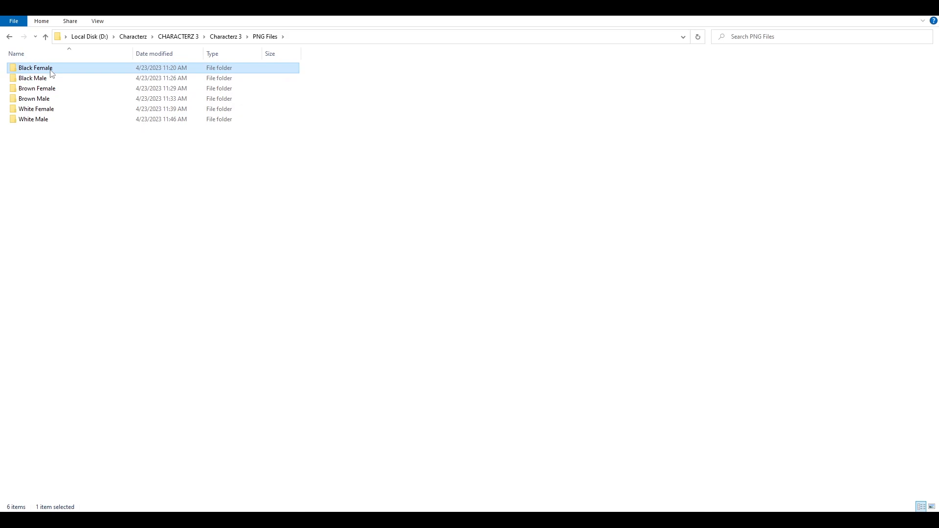
pyautogui.click(37, 88)
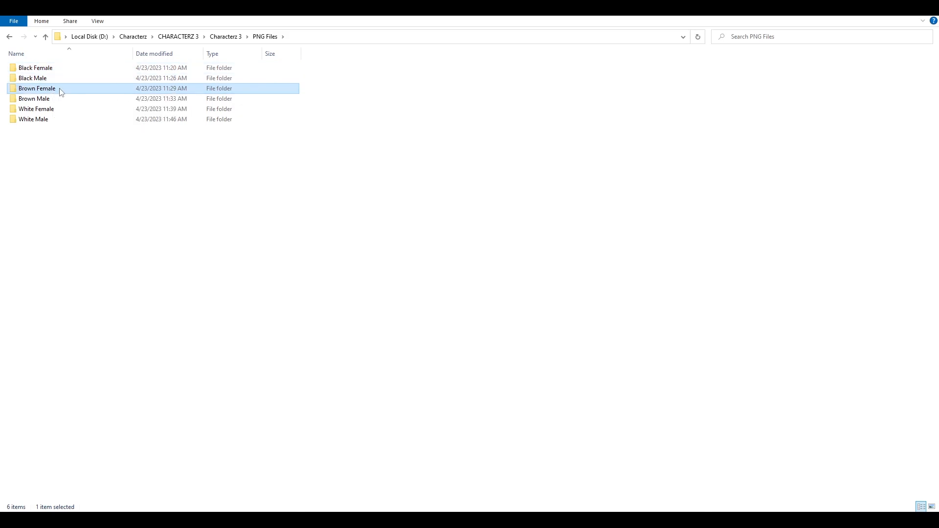
pyautogui.click(37, 108)
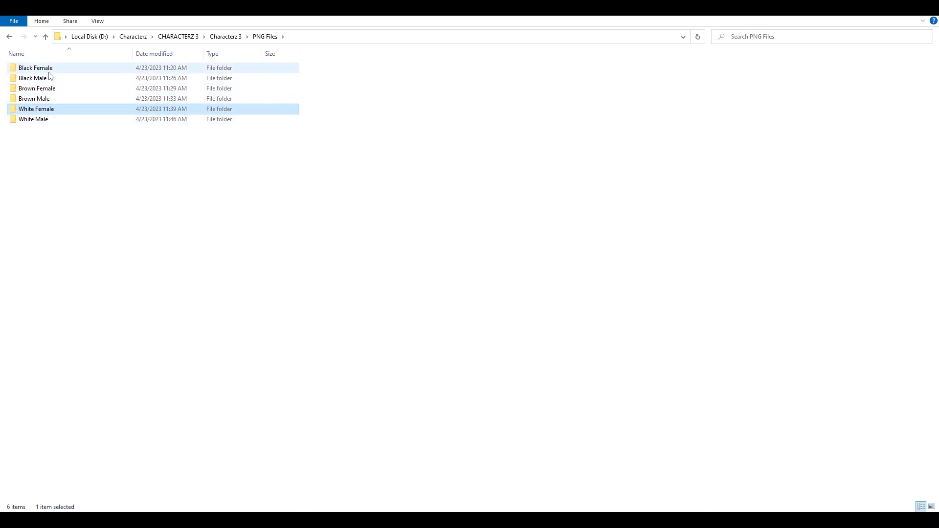
pyautogui.doubleClick(35, 67)
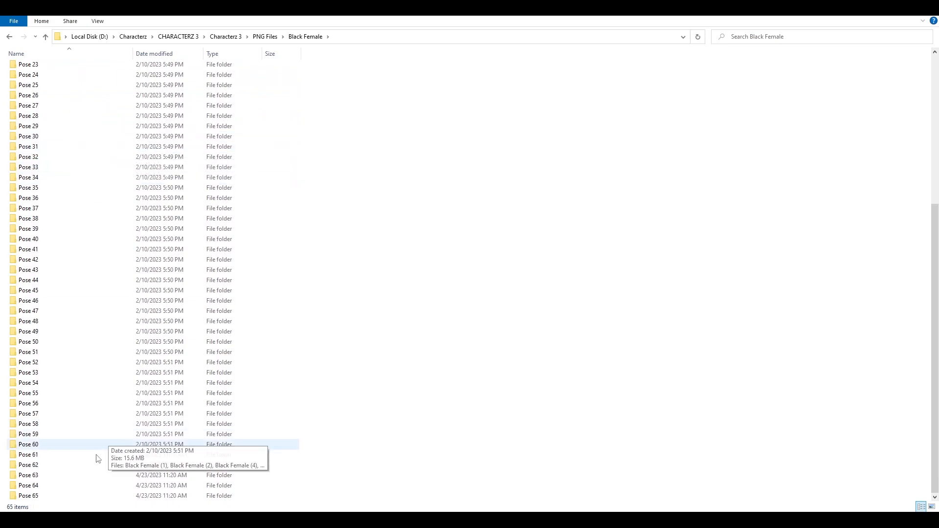
# - Enter Black Female's Pose 1 folder showing its rendered character thumbnails
pyautogui.scroll(3)
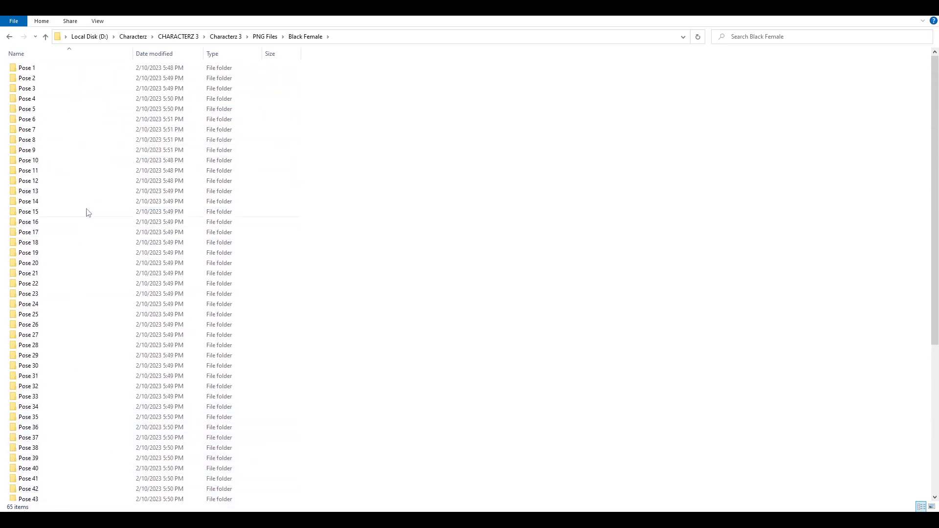
pyautogui.click(27, 159)
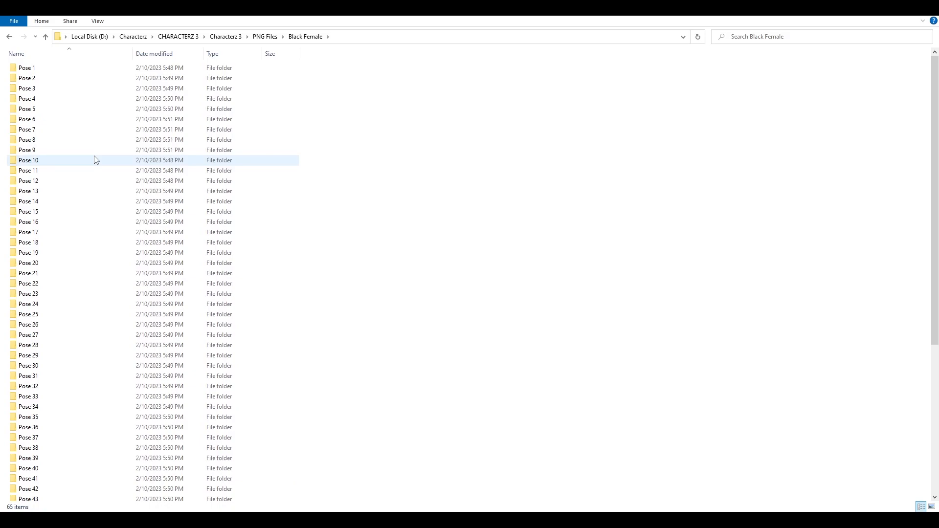
pyautogui.doubleClick(29, 159)
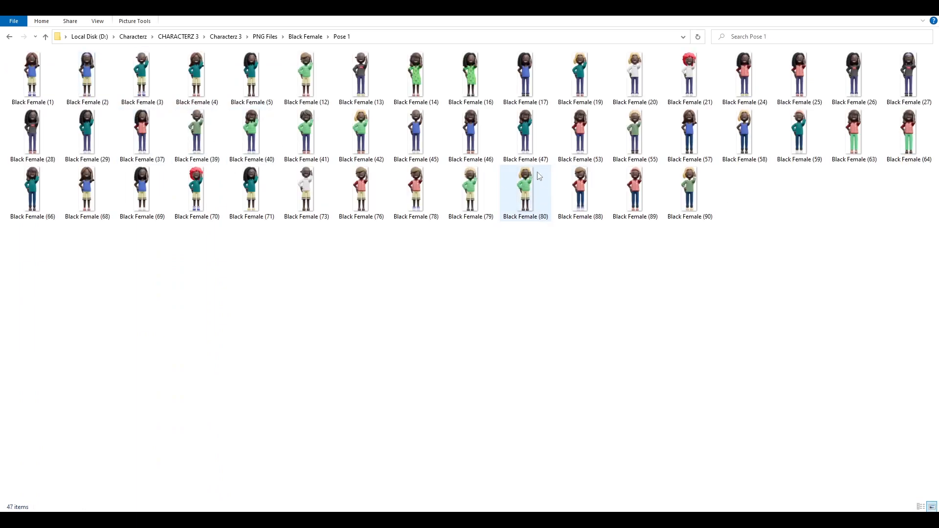
# - Preview a Pose 1 render in Photos, close it, and return to the Black Female folder
pyautogui.click(142, 75)
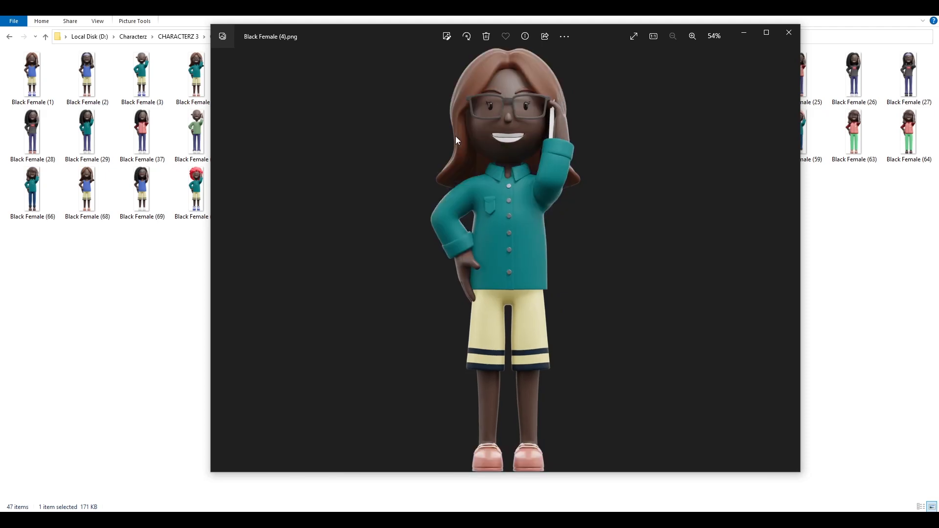
pyautogui.click(788, 33)
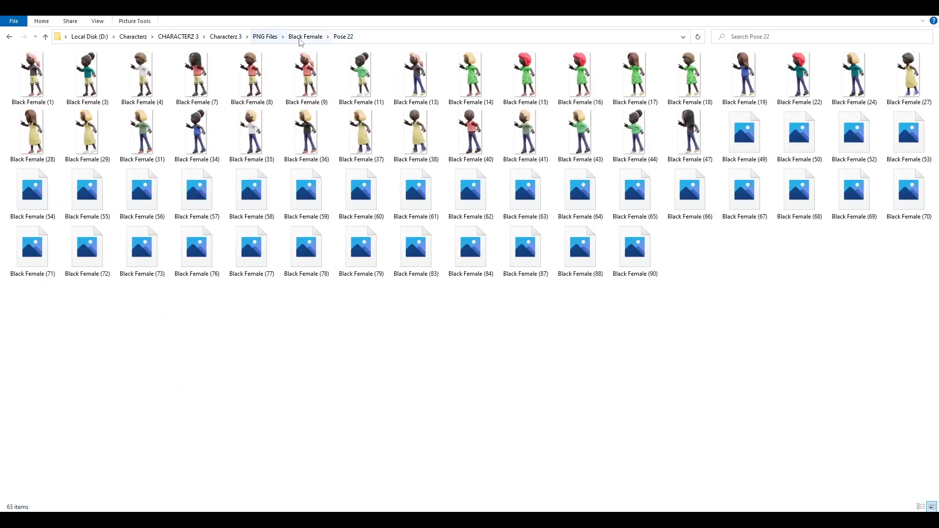
pyautogui.click(305, 36)
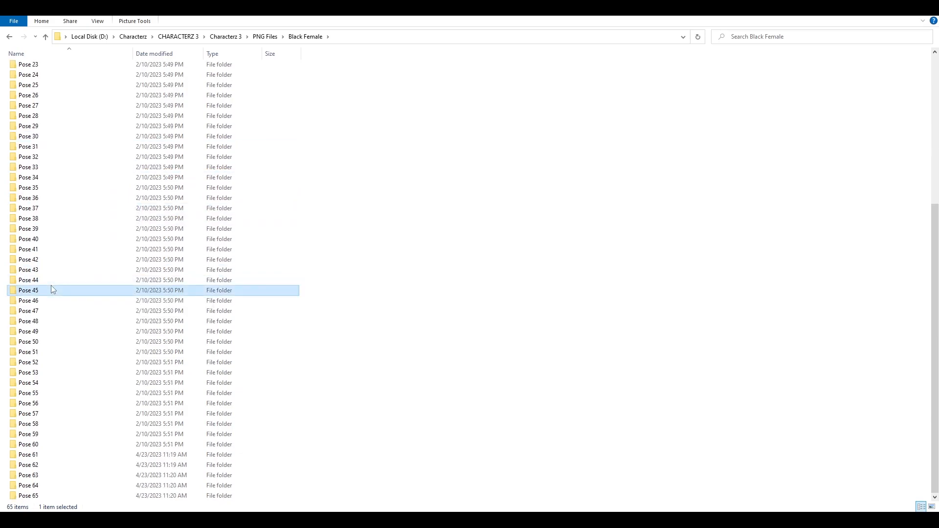
# - Browse the Pose 45 and White Male renders, previewing one full-size before returning to PNG Files
pyautogui.doubleClick(28, 290)
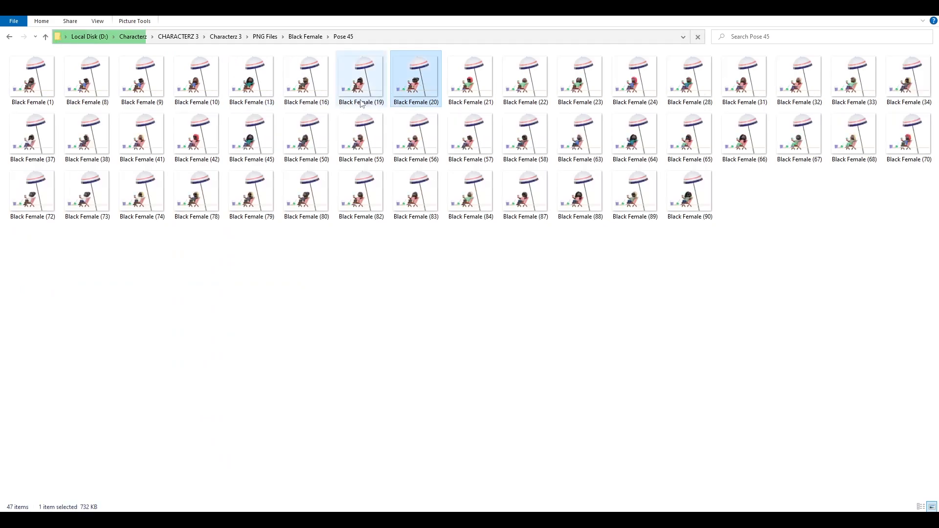
pyautogui.click(264, 36)
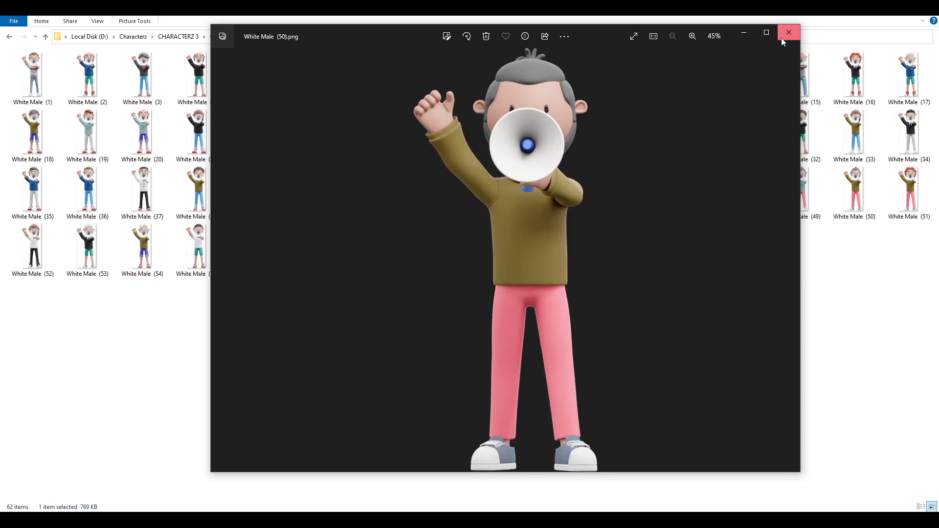
pyautogui.click(788, 33)
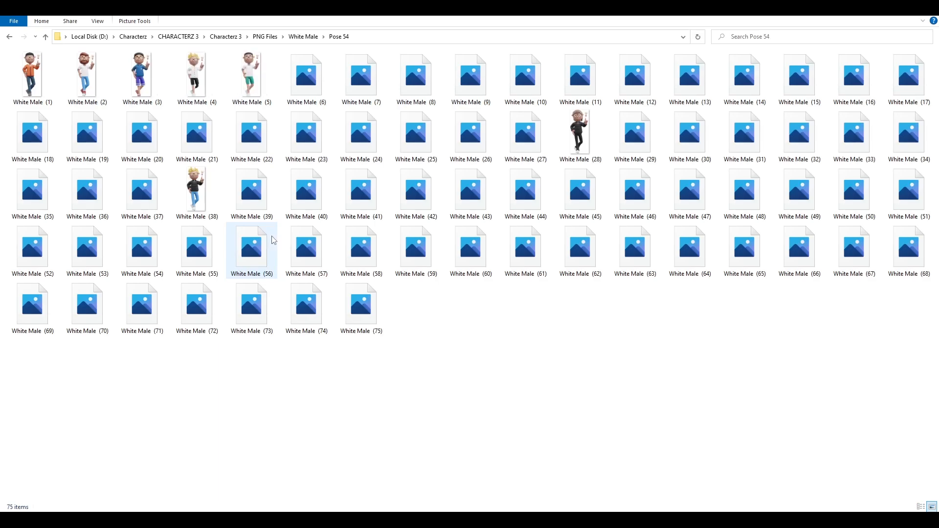
pyautogui.doubleClick(191, 75)
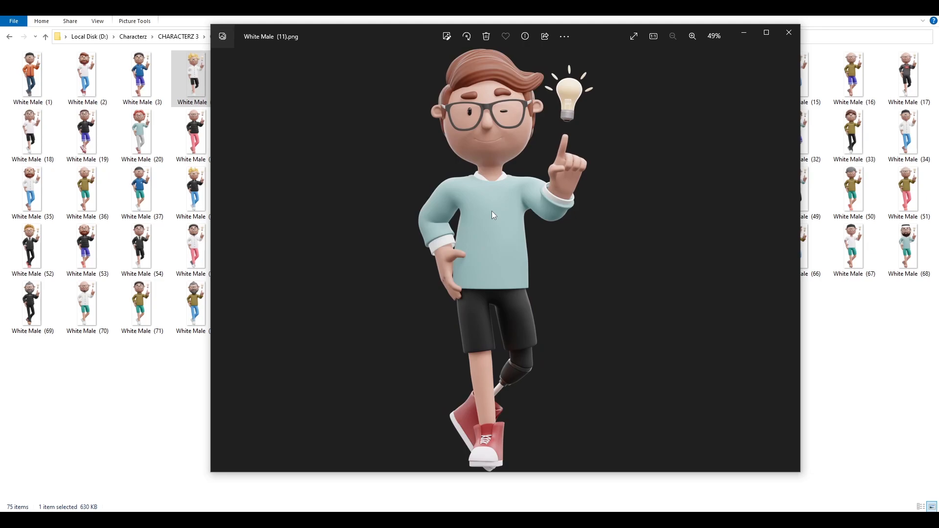
pyautogui.press('Right')
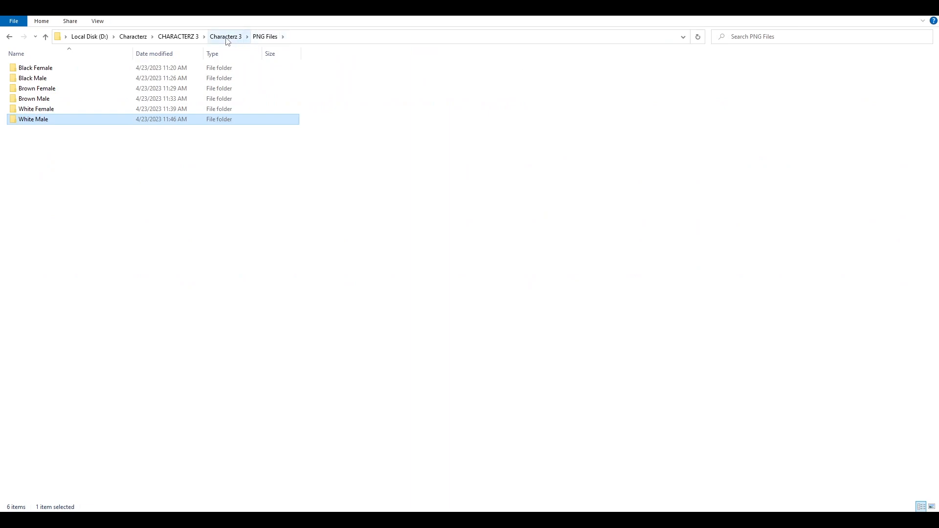
# - Go back up to the Characterz 3 folder and highlight Source files
pyautogui.click(225, 36)
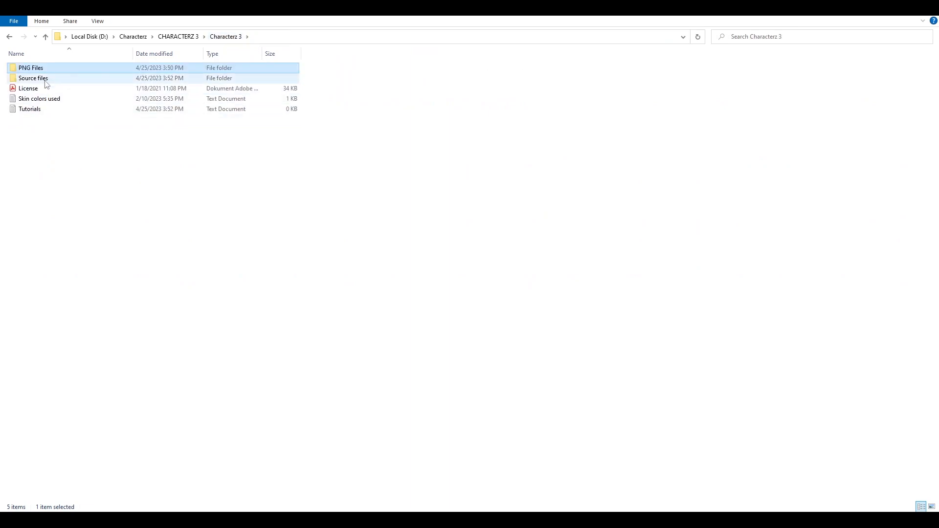
pyautogui.click(28, 88)
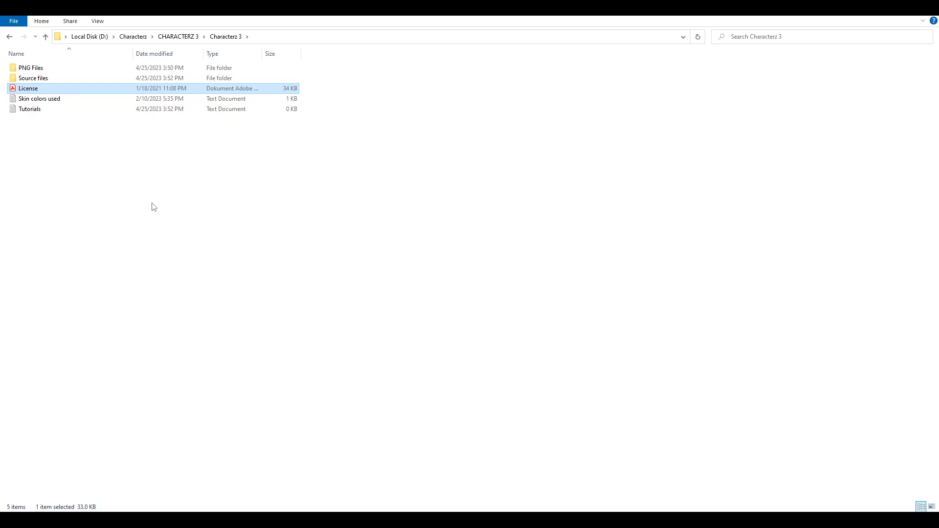
# - Enter Source files and launch the Male Blender file
pyautogui.doubleClick(33, 78)
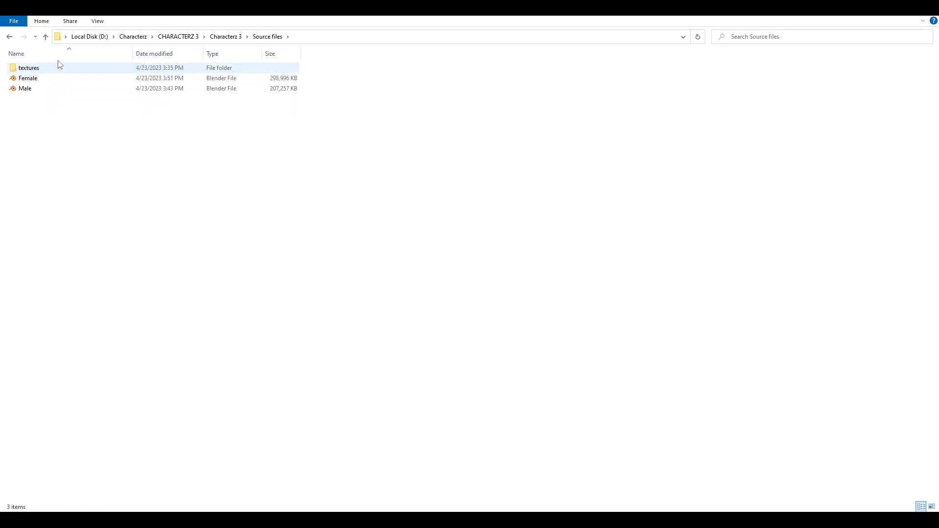
pyautogui.click(25, 88)
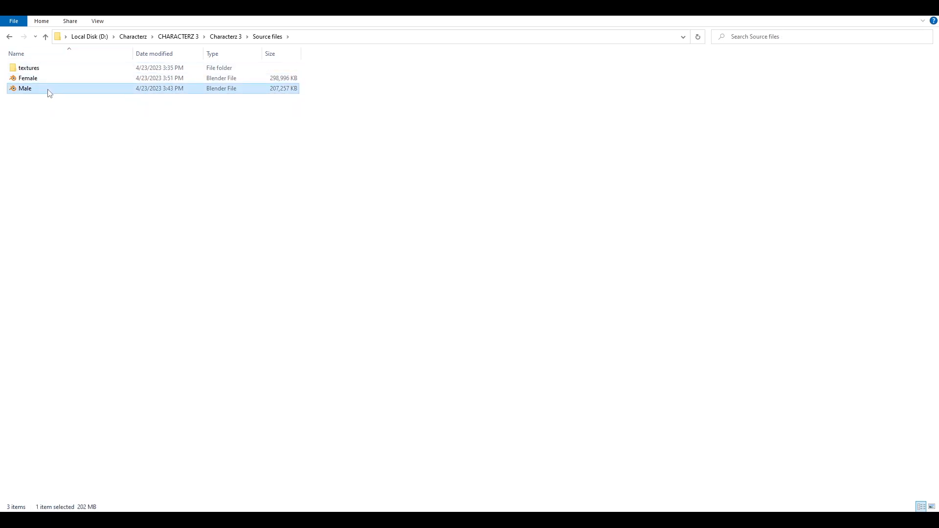
pyautogui.doubleClick(25, 88)
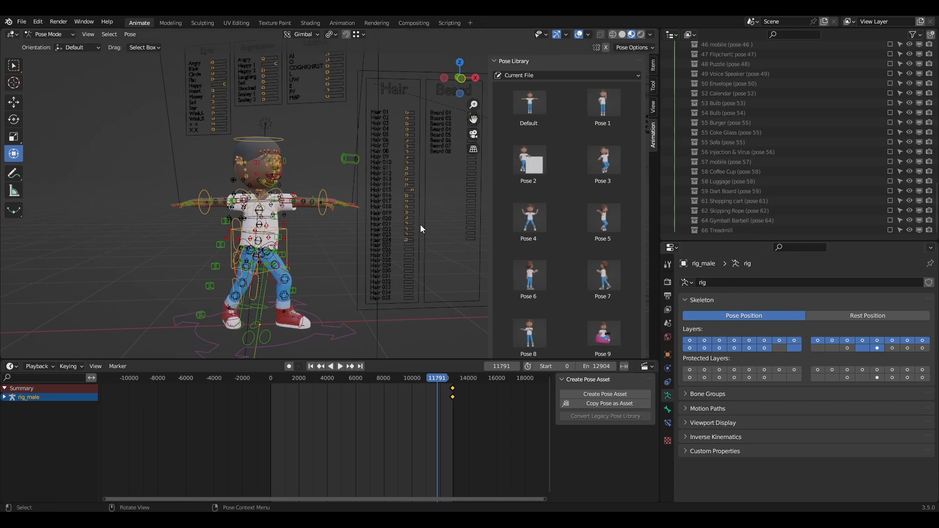
pyautogui.moveTo(422, 168)
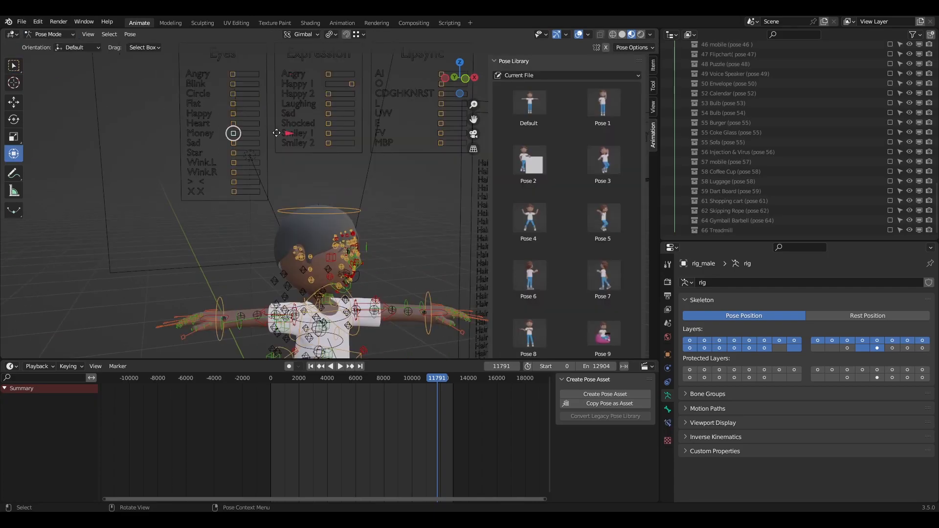
# - Slide the face board controls, including Happy 1, to give the male rig a new expression
pyautogui.moveTo(232, 133); pyautogui.dragTo(326, 167)
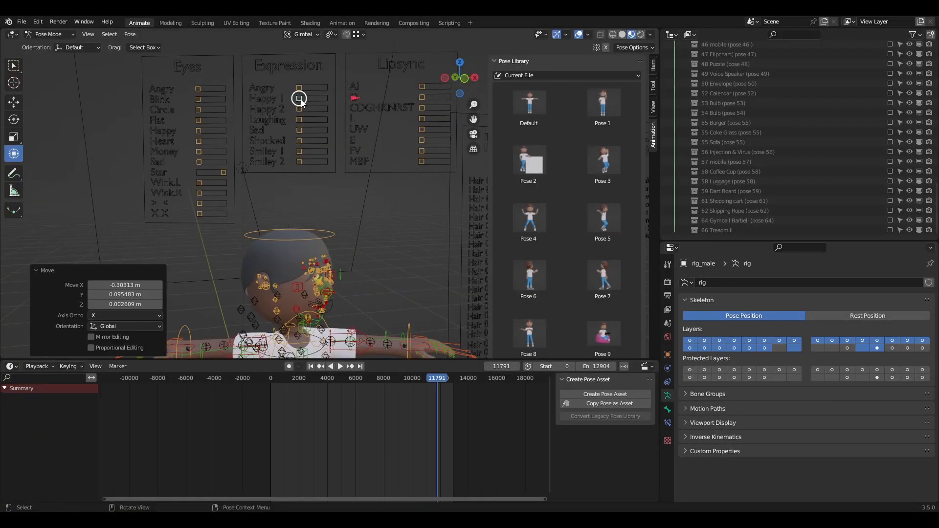
pyautogui.moveTo(299, 98); pyautogui.dragTo(324, 109)
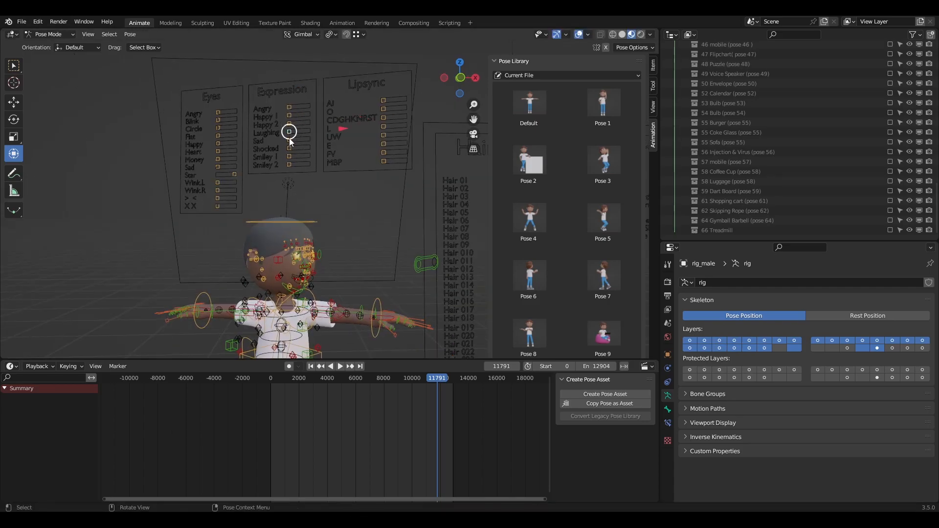
pyautogui.moveTo(289, 131); pyautogui.dragTo(299, 190)
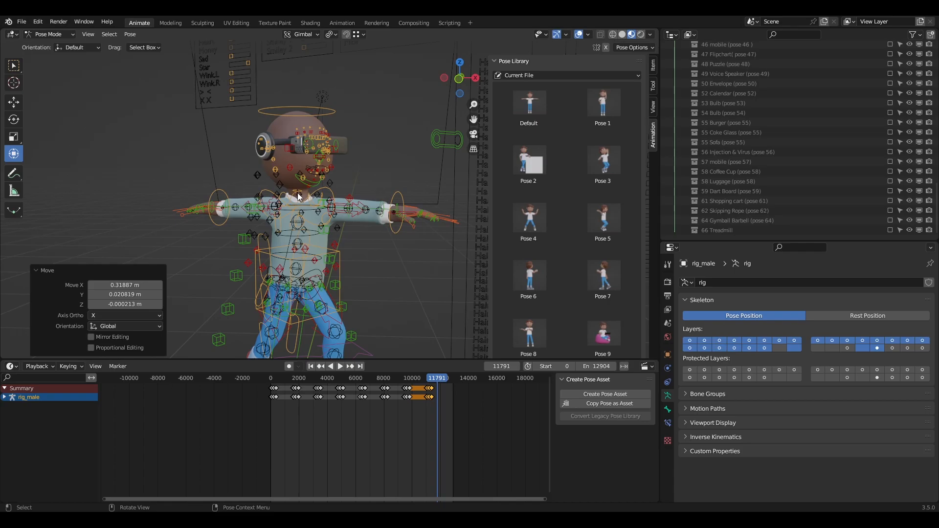
pyautogui.moveTo(290, 191)
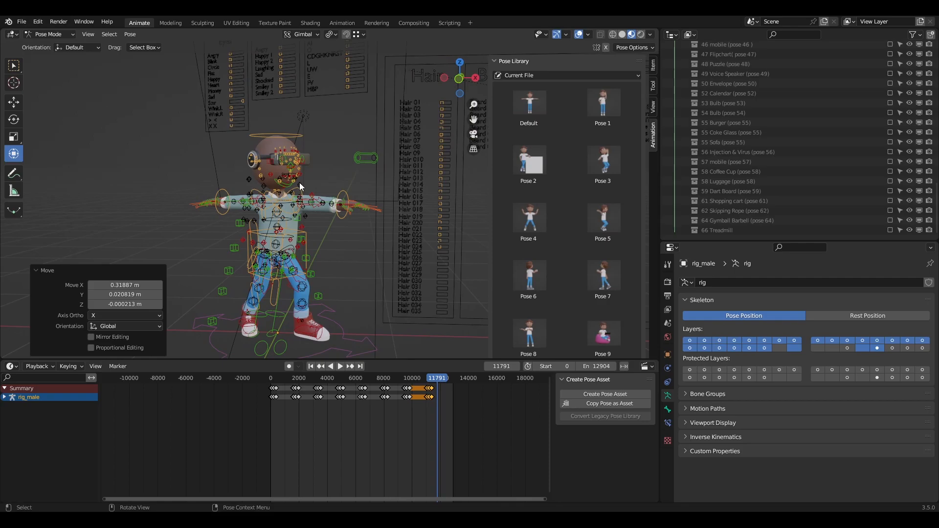
# - Scroll further down the Pose Library thumbnails after applying the new stance
pyautogui.scroll(-3)
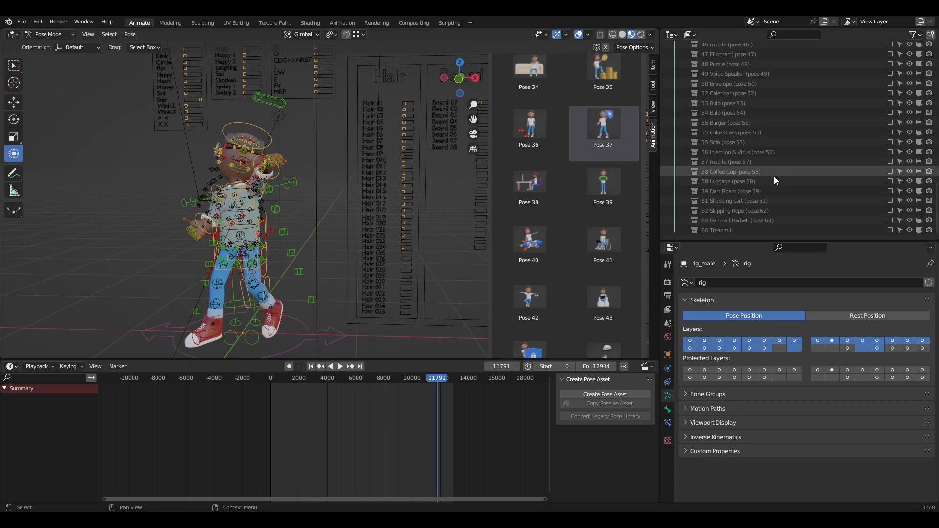
# - Enable the 37 shield collection and scrub the playhead across frames to show outfit color changes
pyautogui.scroll(-3)
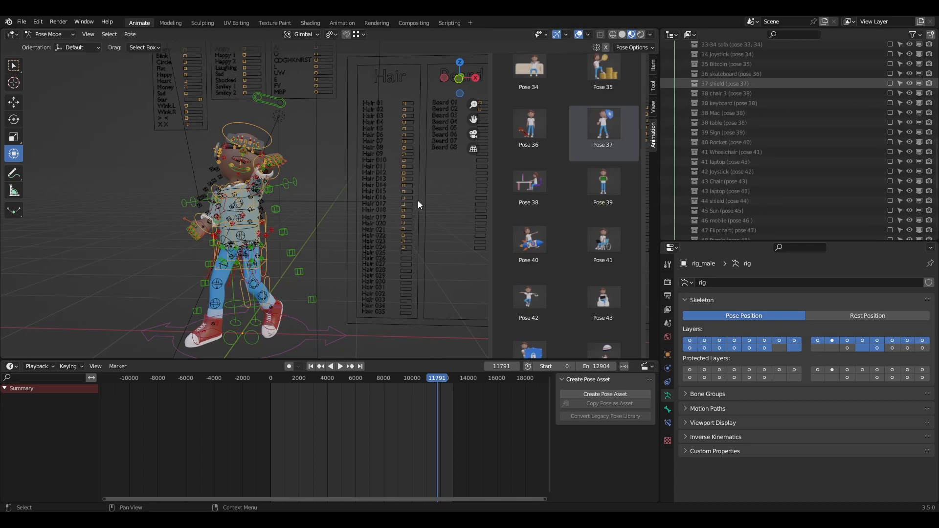
pyautogui.click(339, 366)
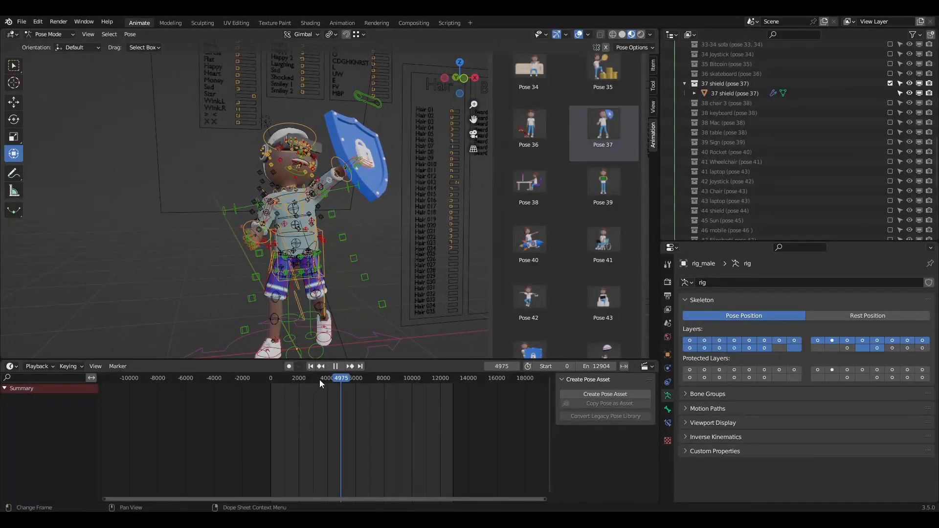
pyautogui.moveTo(342, 378); pyautogui.dragTo(307, 377)
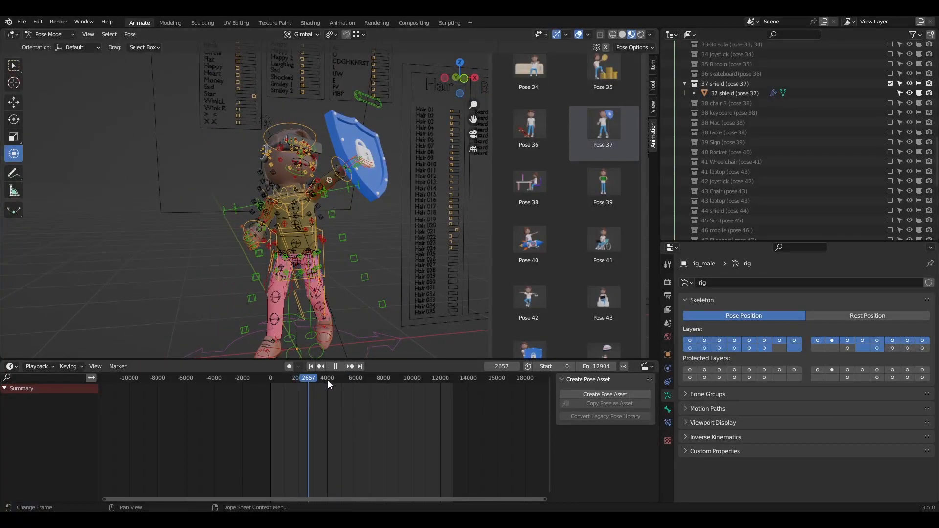
pyautogui.moveTo(307, 378); pyautogui.dragTo(407, 378)
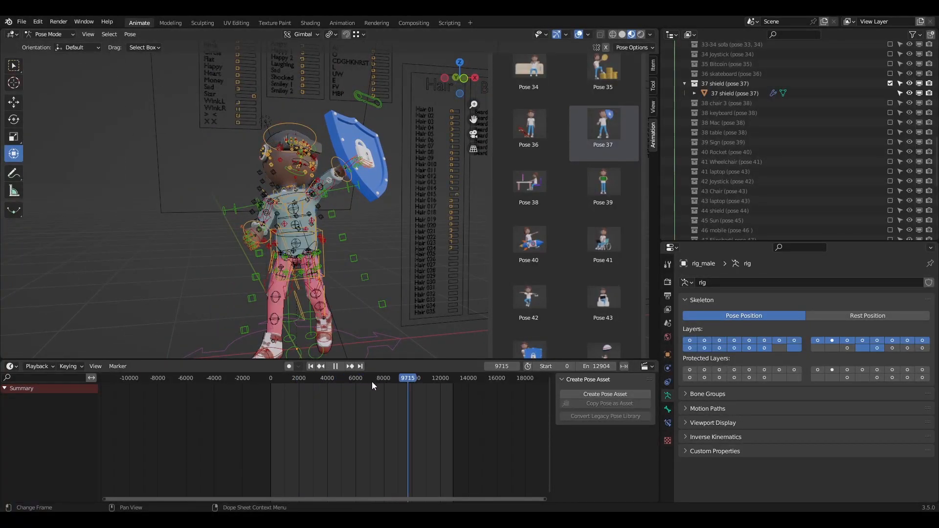
pyautogui.click(381, 377)
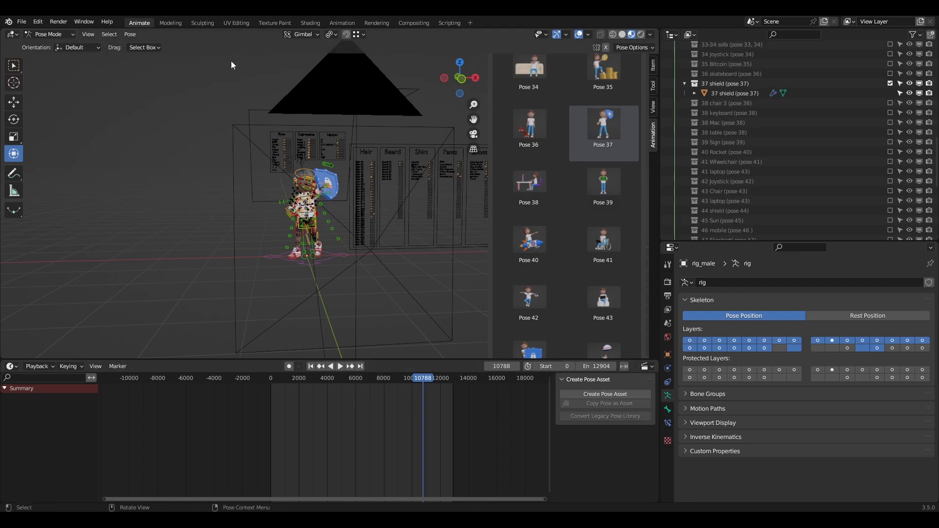
pyautogui.moveTo(426, 147)
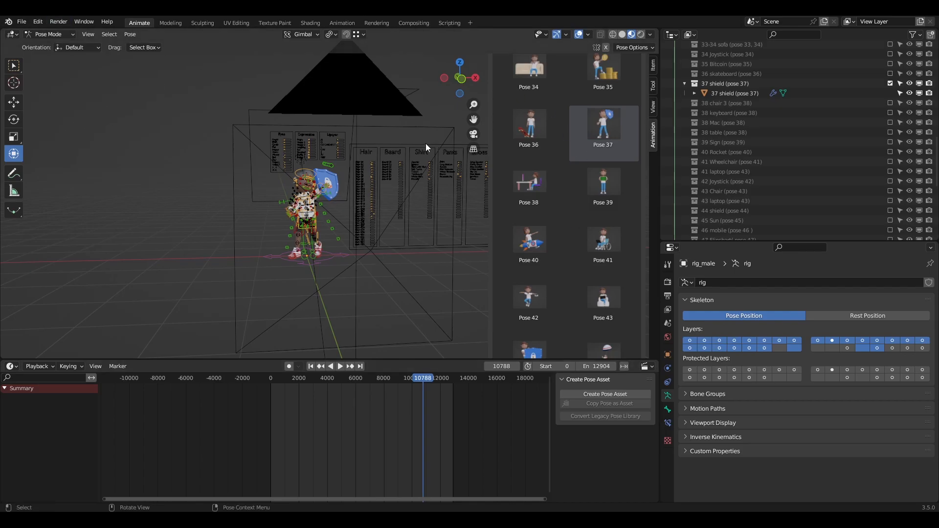